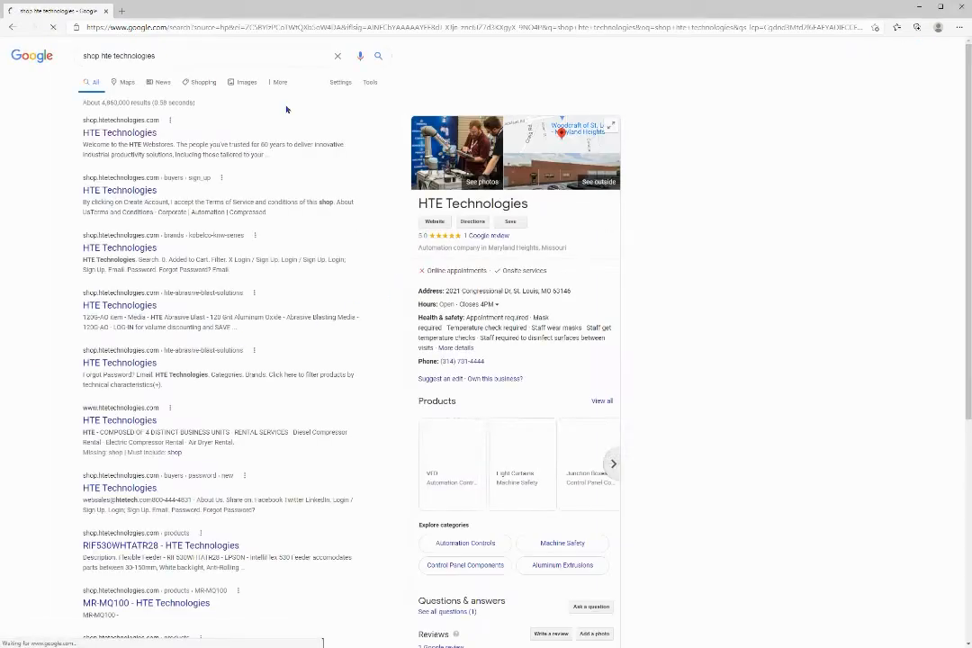
- Open the shop.htetechnologies.com 'HTE Technologies' result from the Google results
click(120, 132)
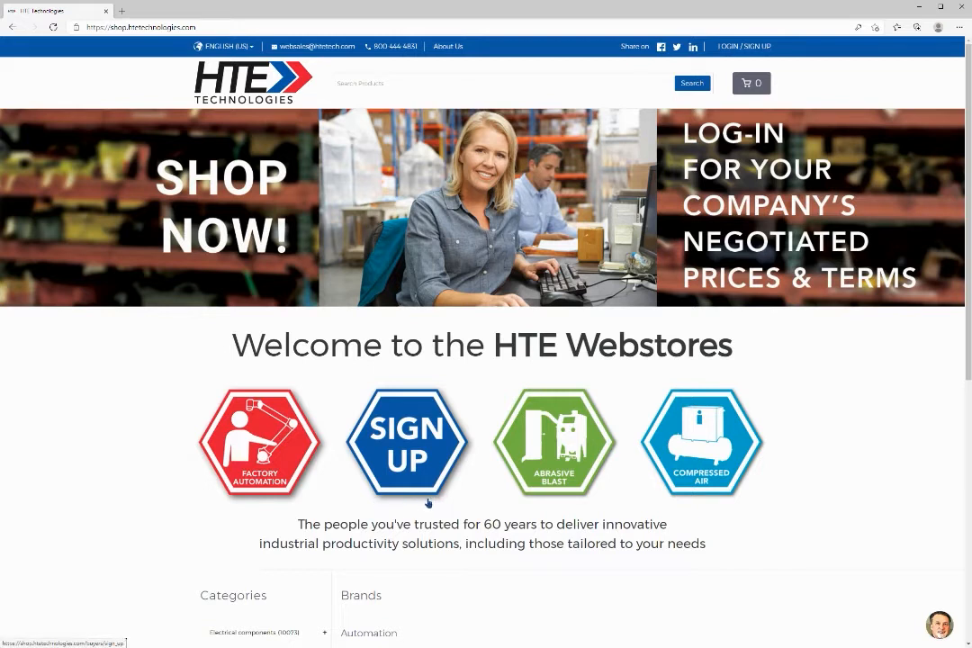
mouse_move(729, 75)
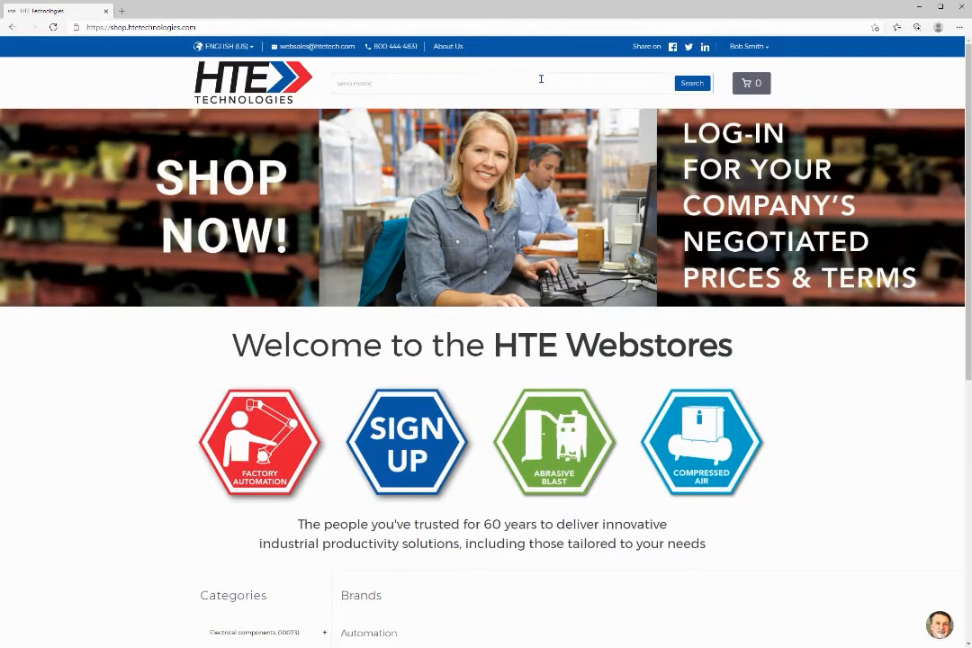
- Search 'servo motor', enter '787-88', then browse to the metallic wall-mounted enclosures listing
text(servo motor)
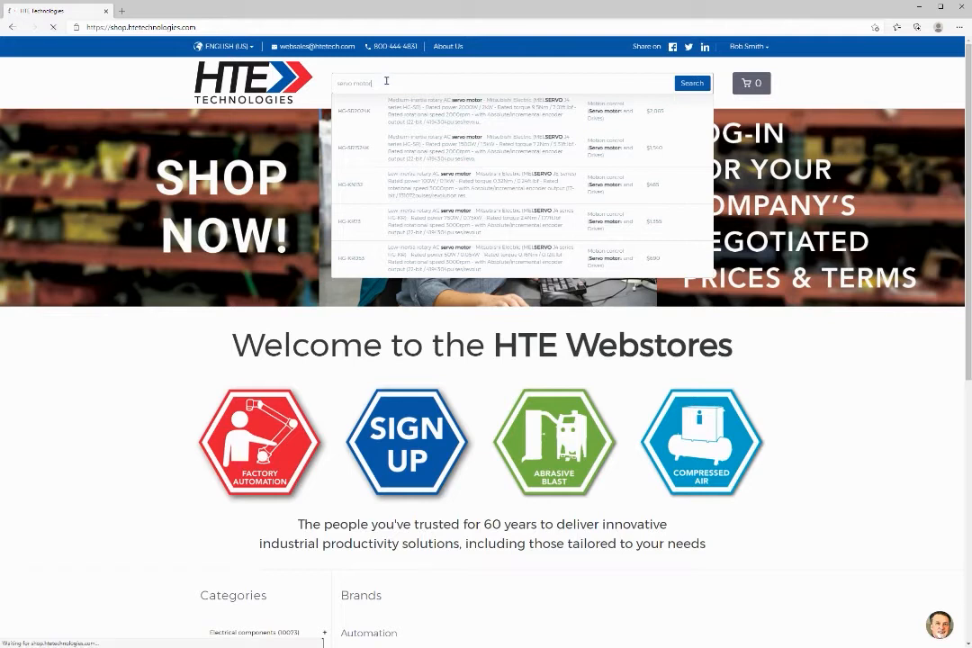
click(691, 83)
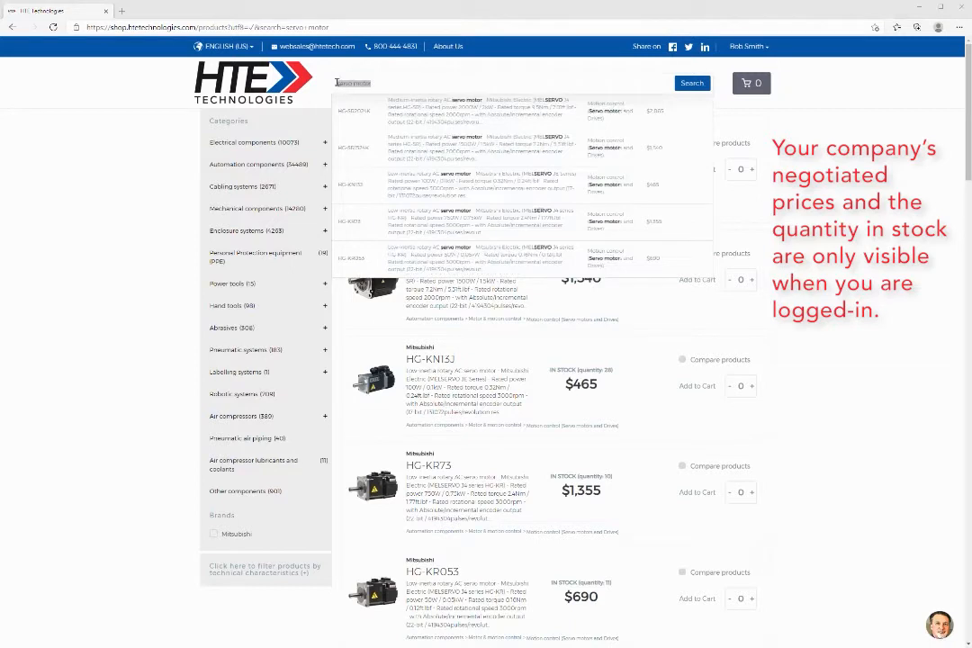
triple_click(360, 82)
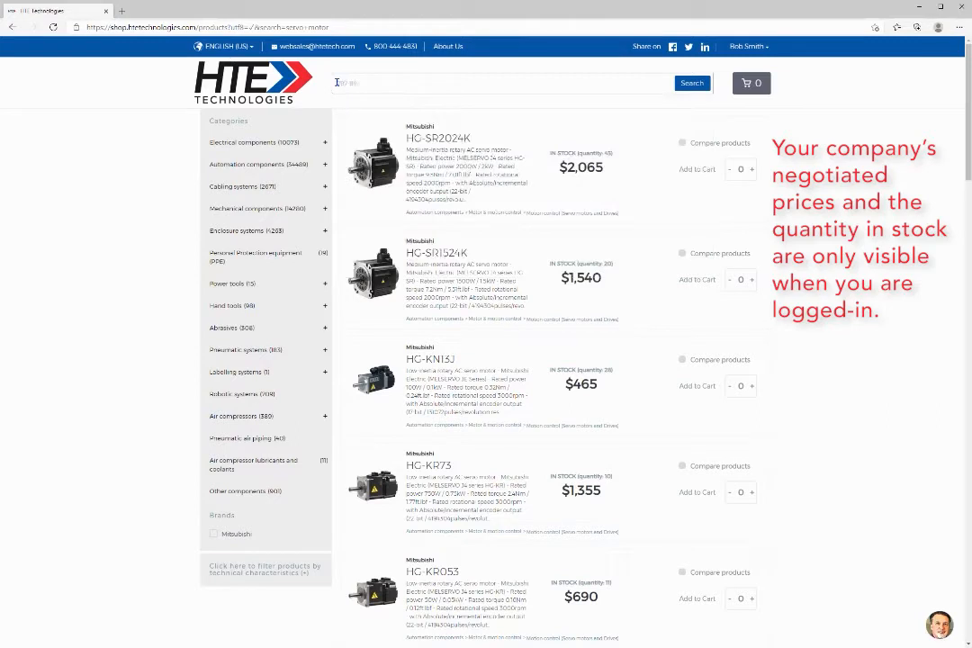
text(787-88)
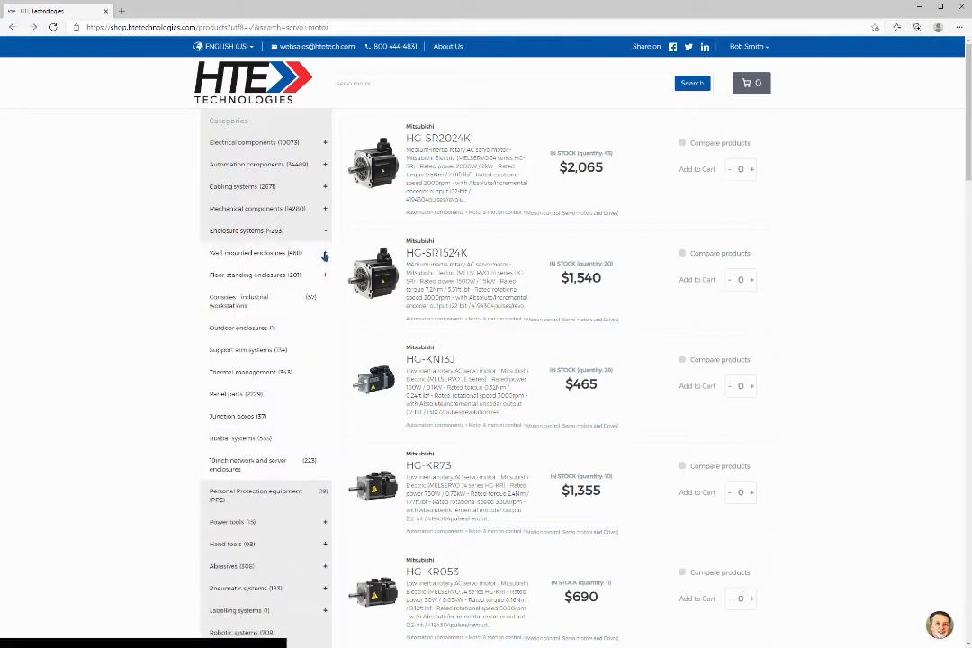
click(323, 257)
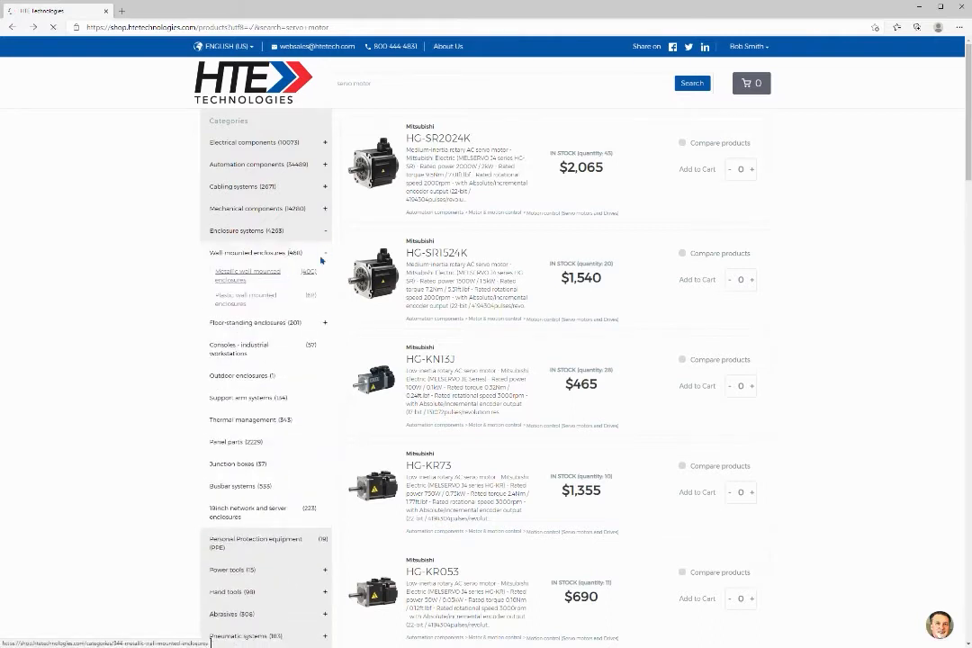
click(249, 274)
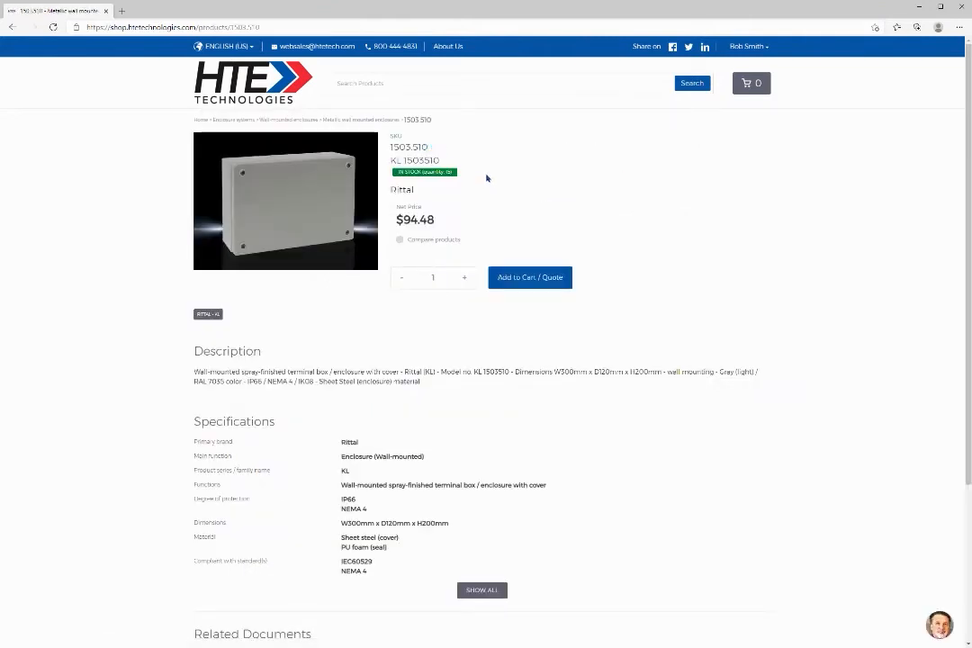
mouse_move(492, 154)
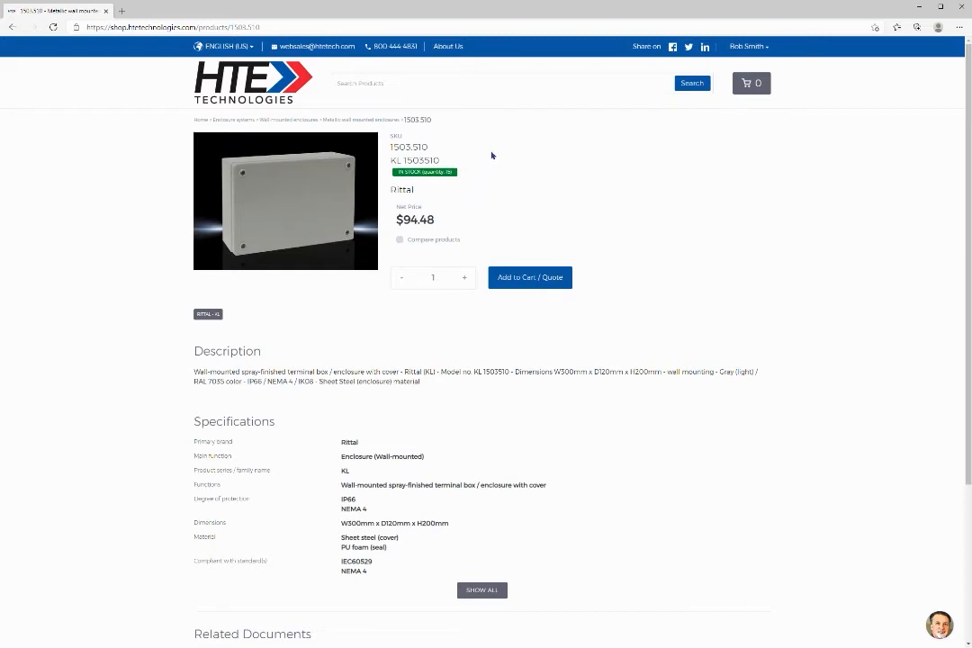
mouse_move(494, 221)
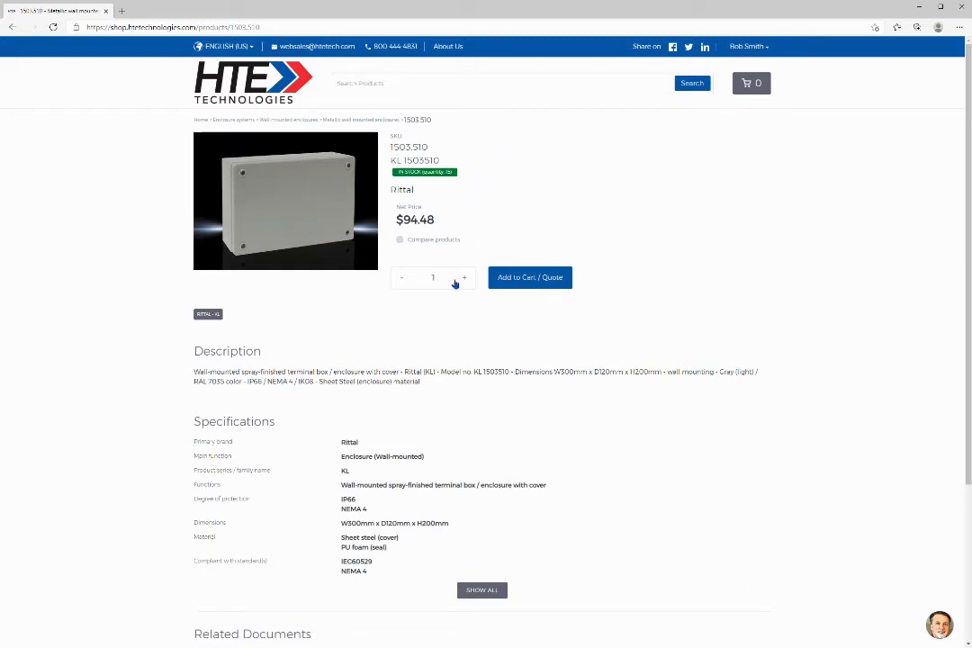
- Review the full specifications of enclosure 1503.510 and add it to the cart
click(482, 589)
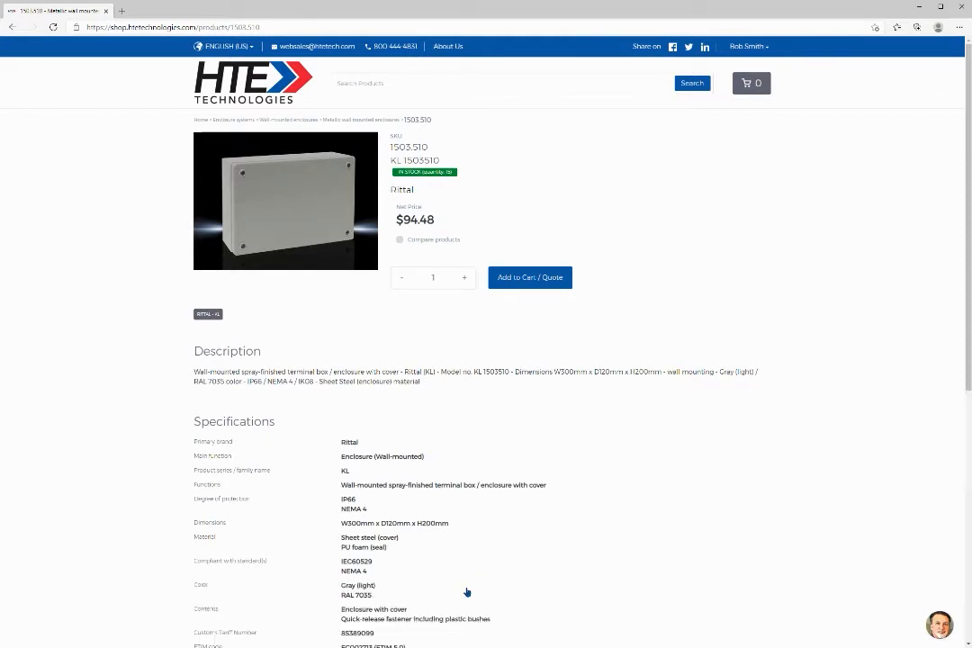
scroll(down, 3)
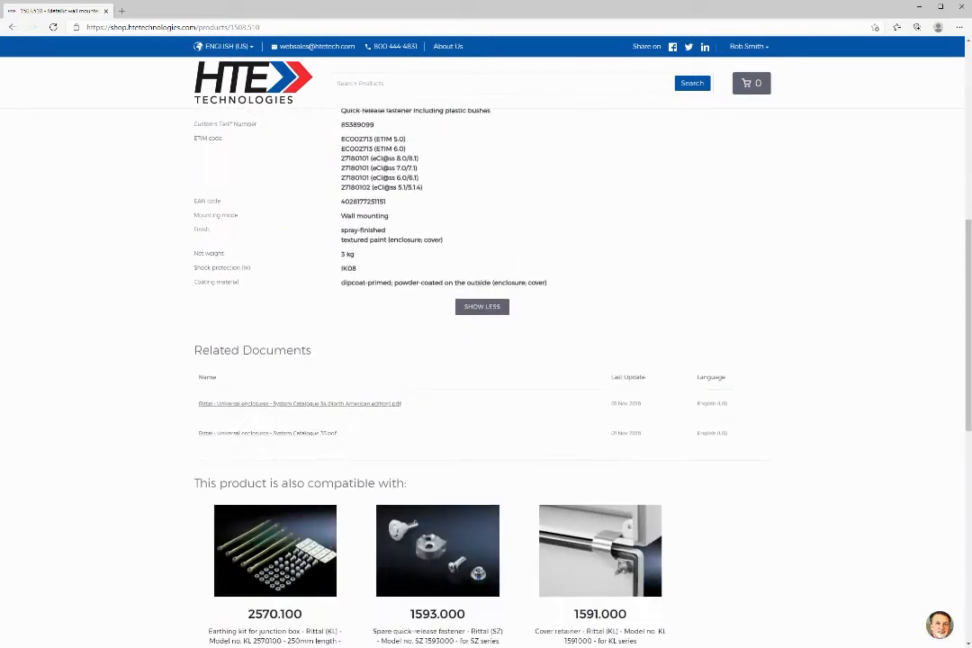
scroll(down, 3)
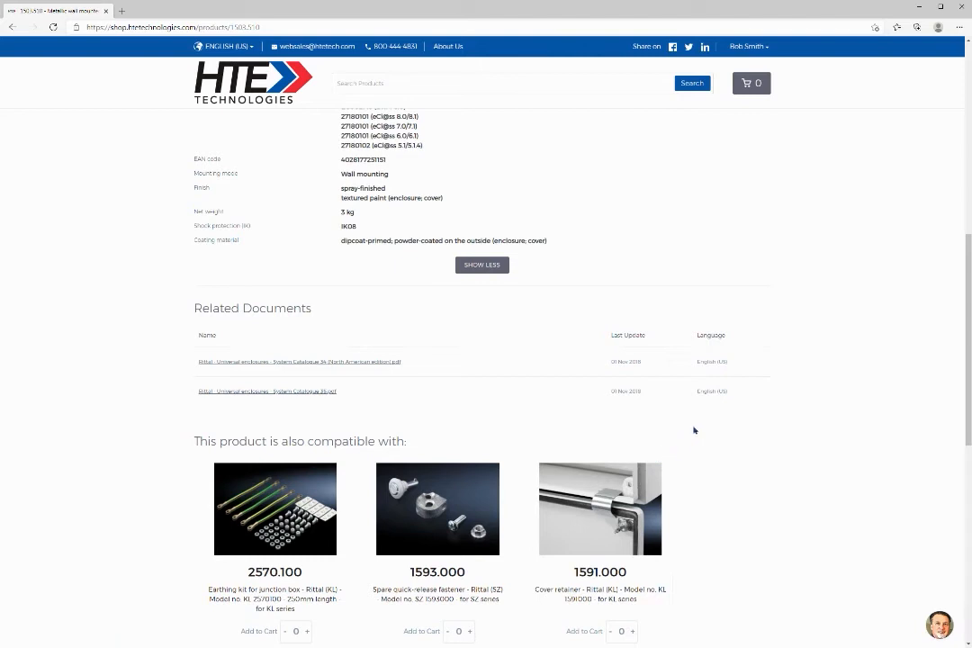
mouse_move(335, 410)
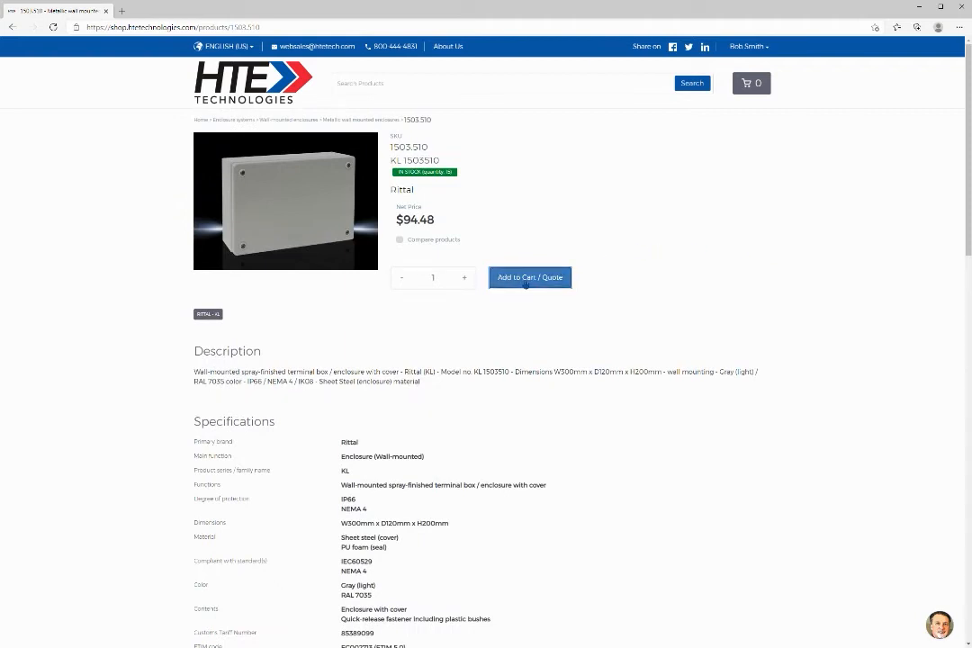
click(530, 277)
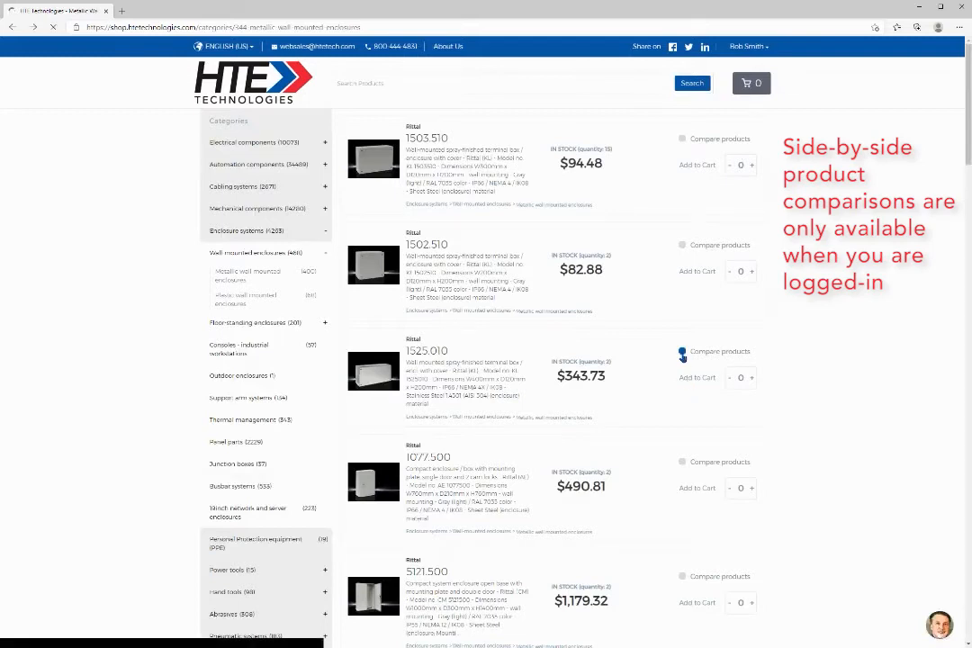
- Mark enclosures 1503.510 and 1525.010 for comparison and view the comparison
click(682, 138)
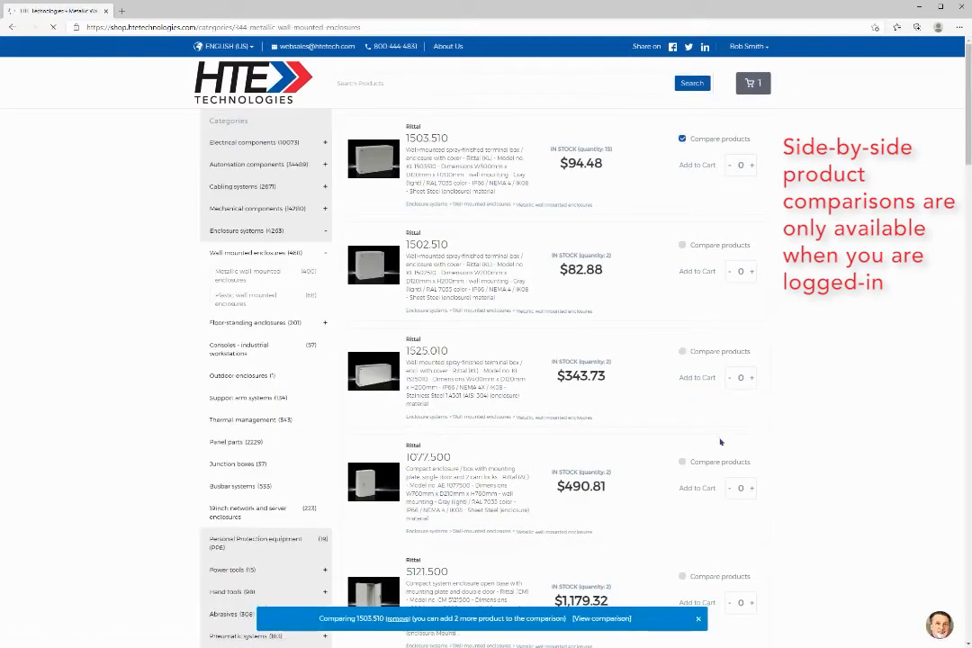
click(681, 350)
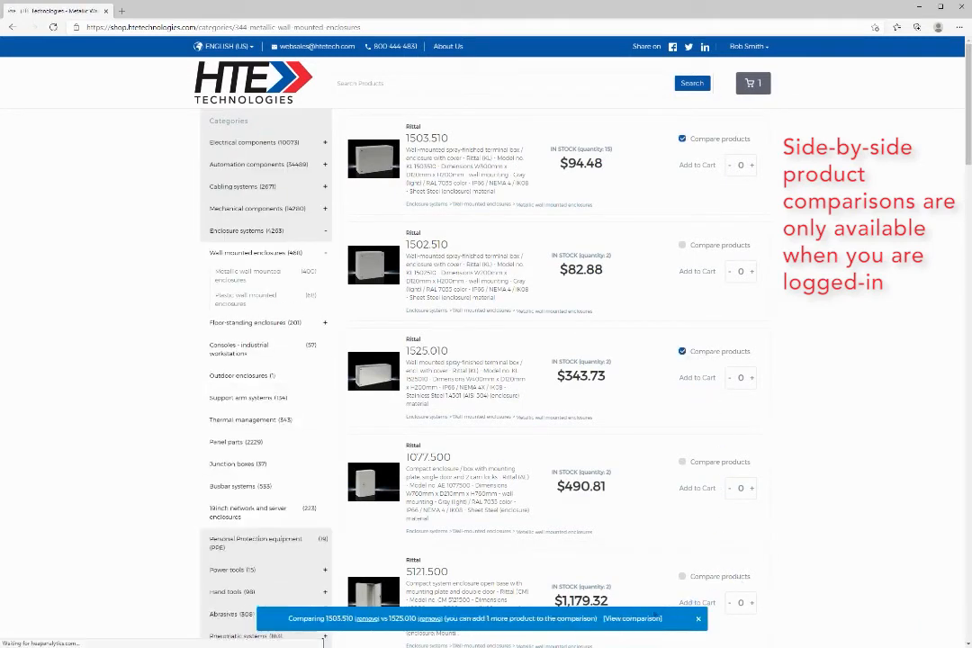
click(629, 618)
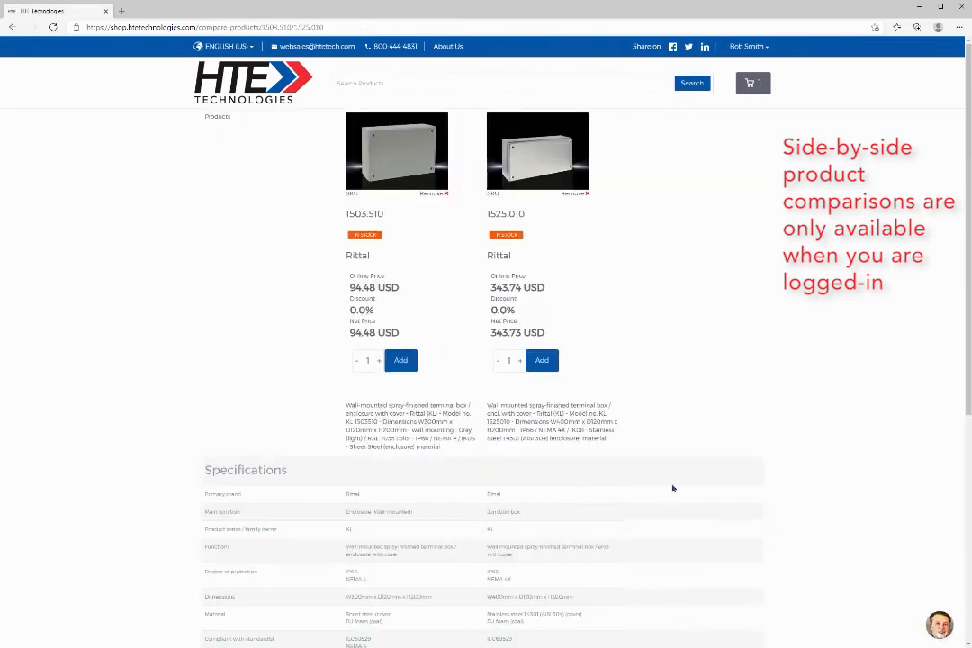
mouse_move(645, 284)
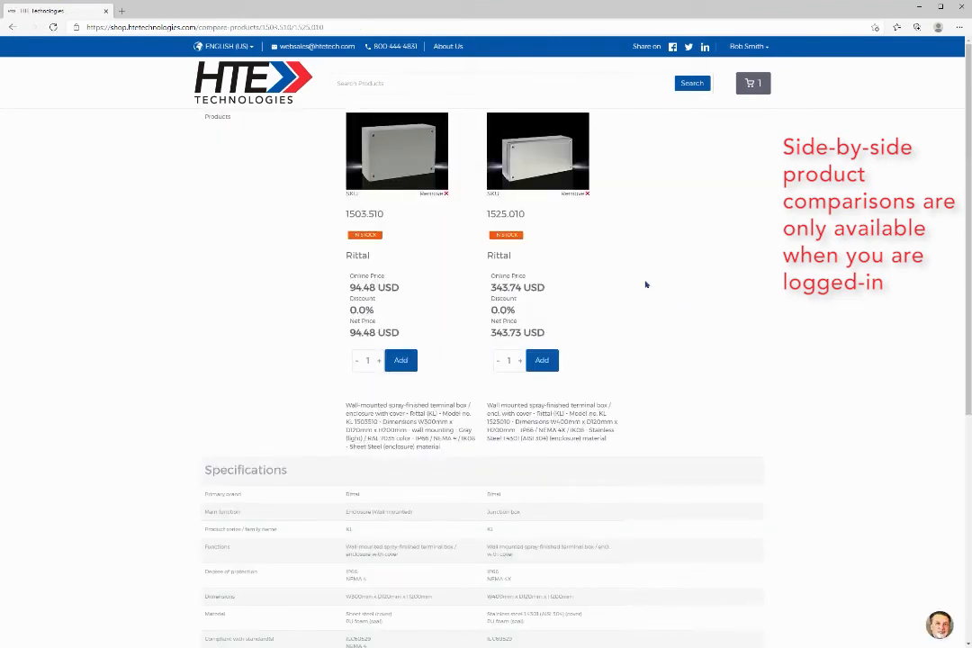
mouse_move(412, 298)
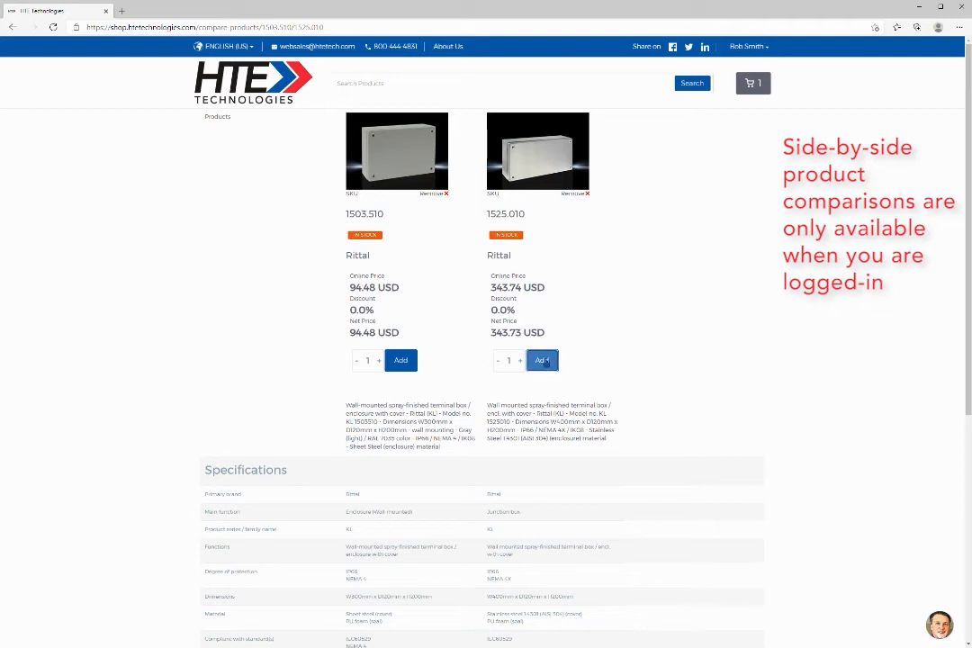
- Add enclosure 1525.010 to the cart from the comparison page, totaling $438.21
click(542, 360)
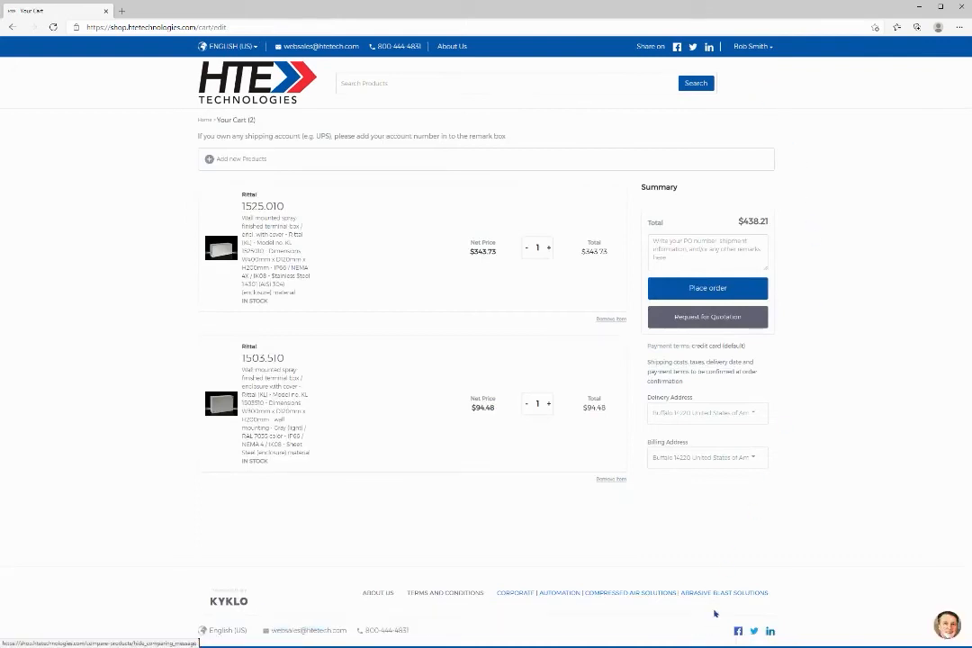
mouse_move(844, 197)
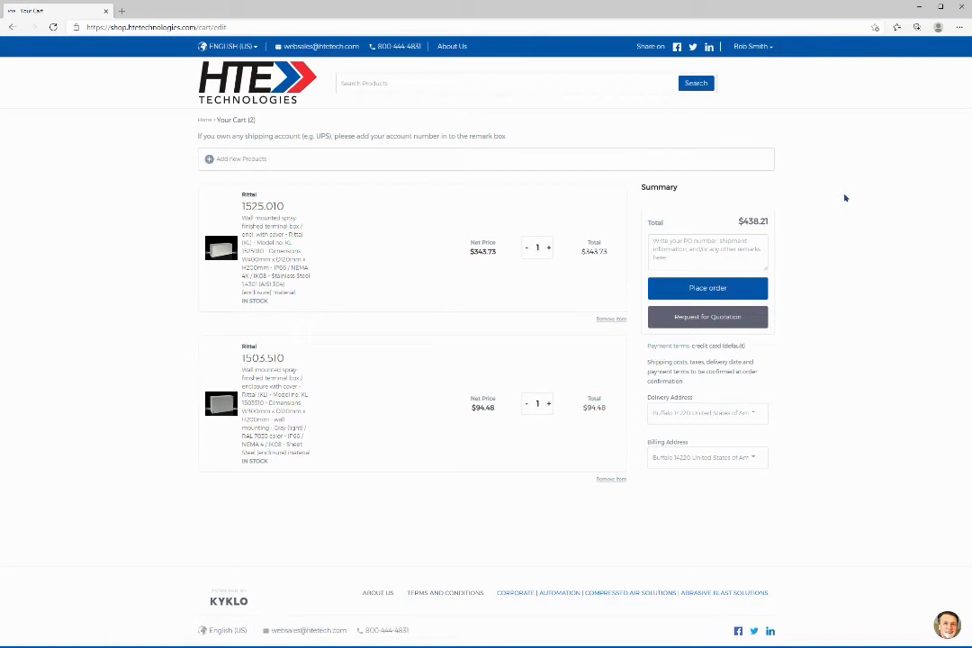
mouse_move(789, 247)
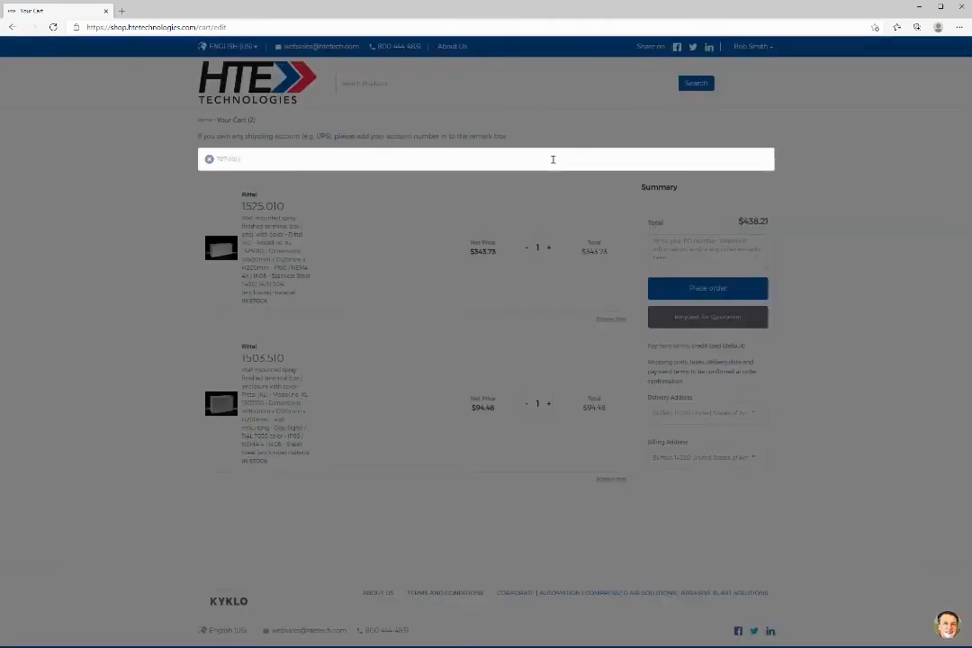
- Add Wago cable 787-890 by part number, bringing the cart to $529.27
text(787-890)
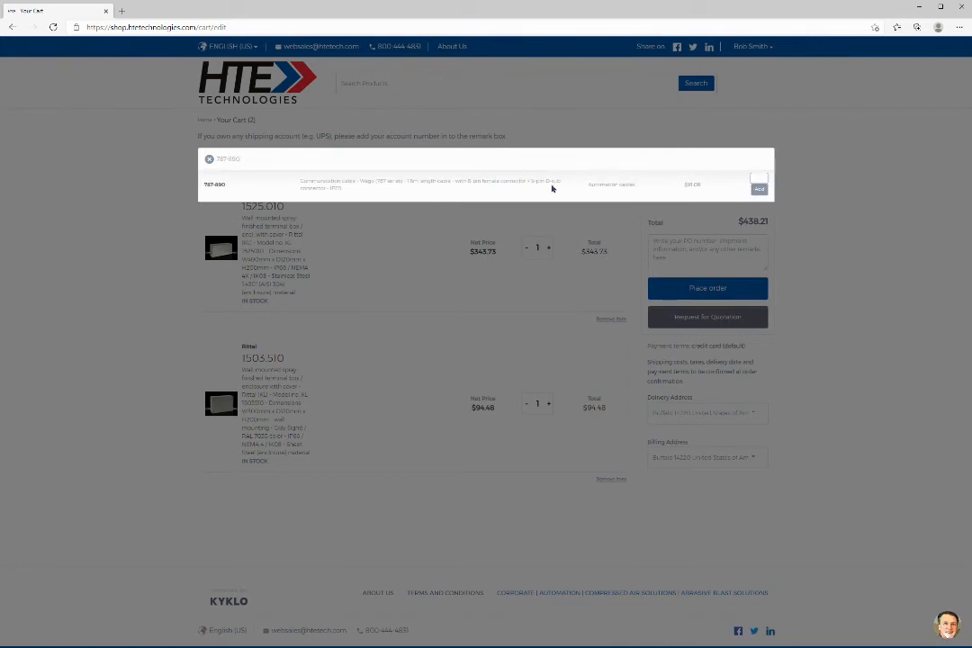
click(758, 188)
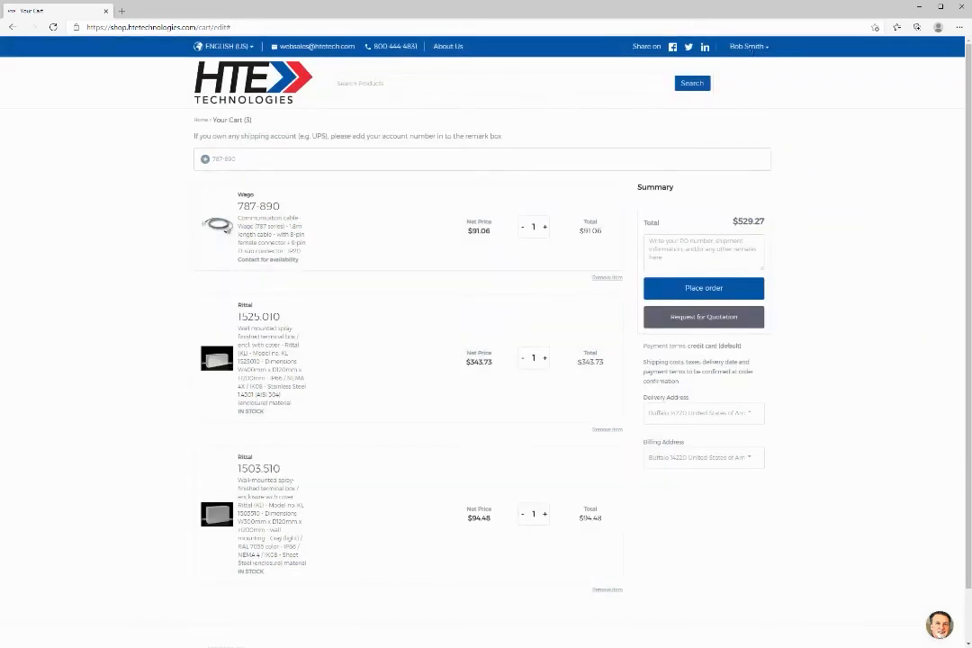
click(748, 46)
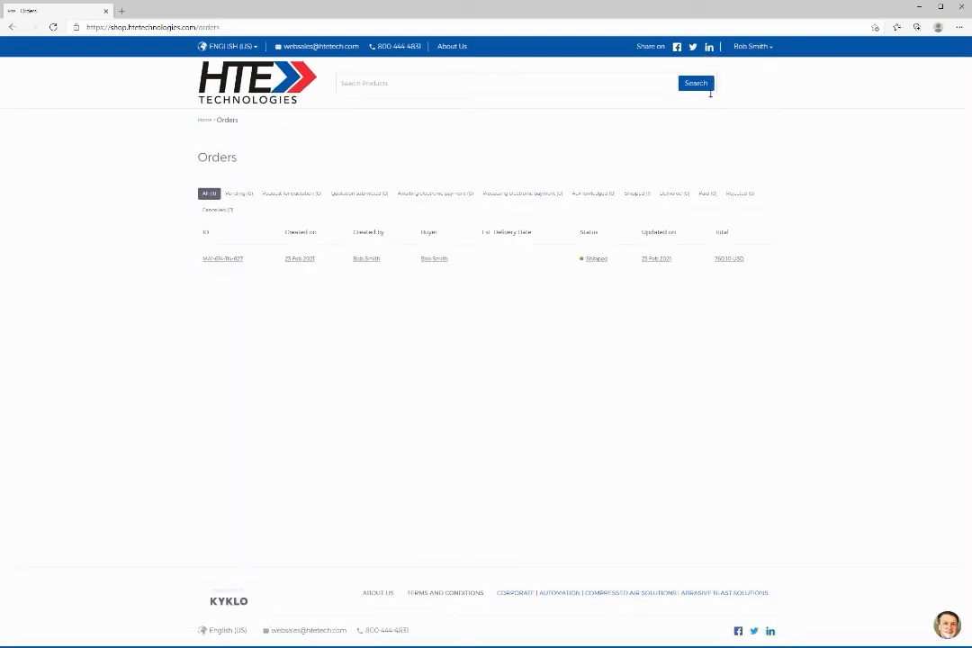
mouse_move(560, 285)
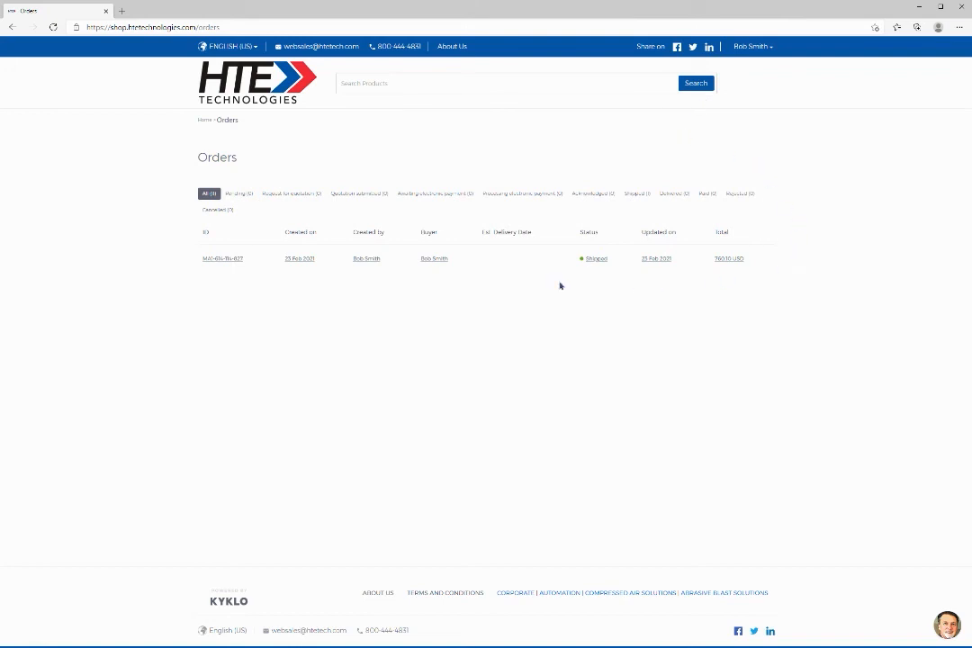
mouse_move(616, 266)
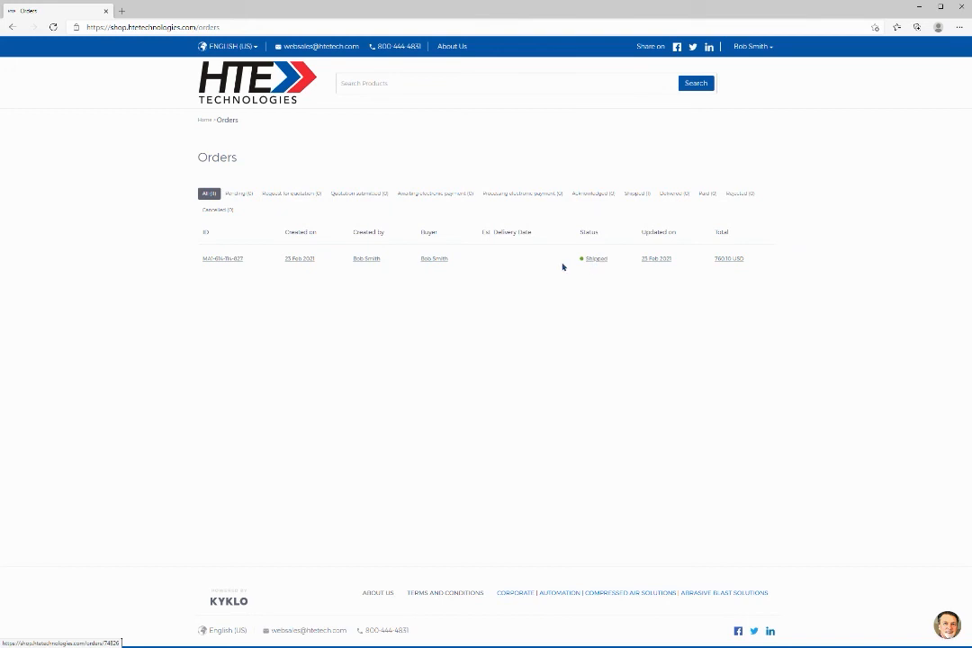
click(223, 258)
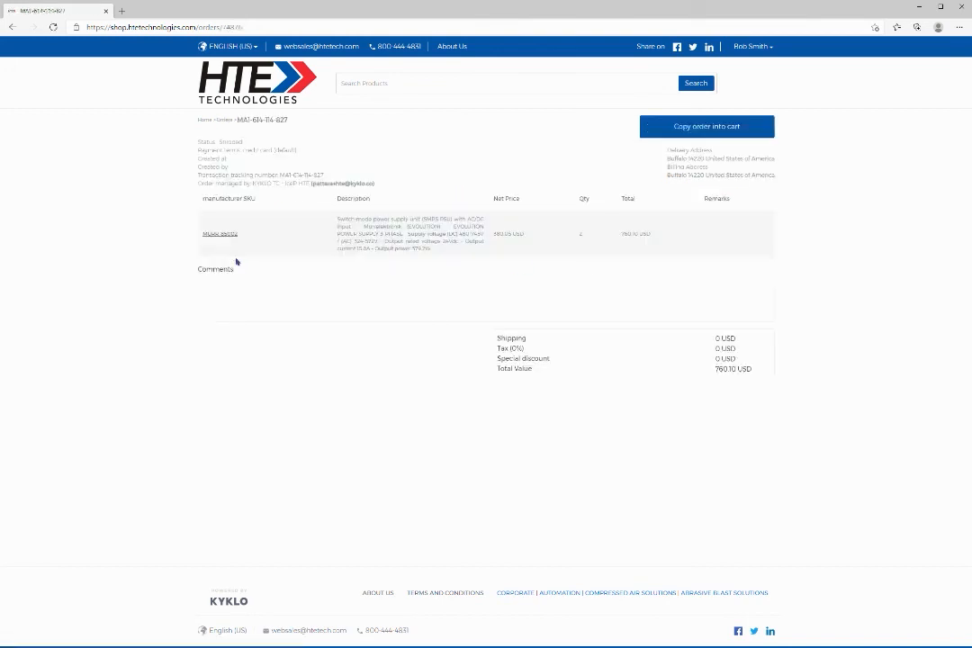
click(706, 126)
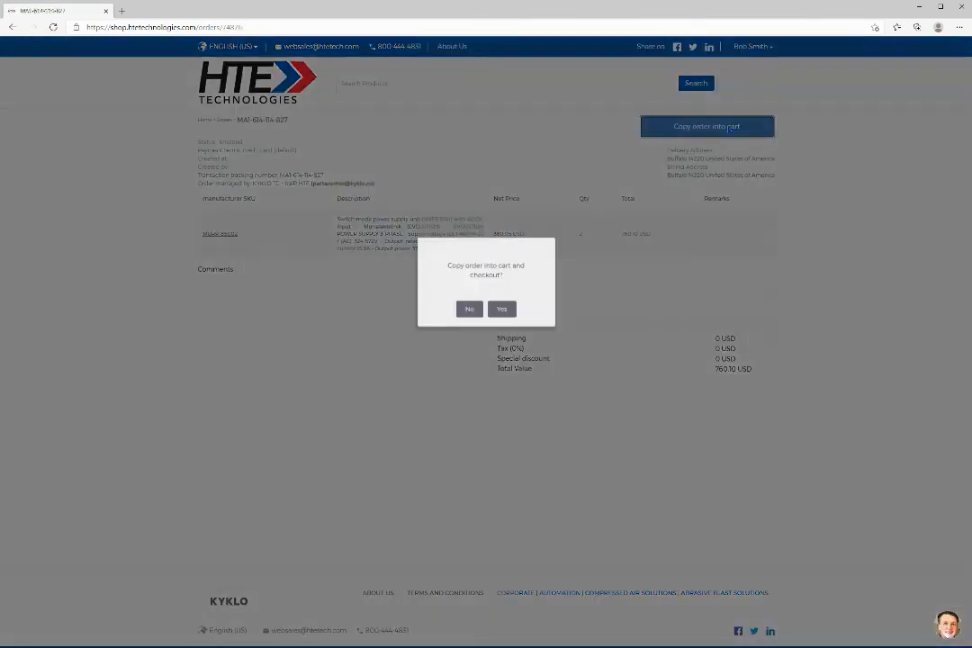
click(501, 308)
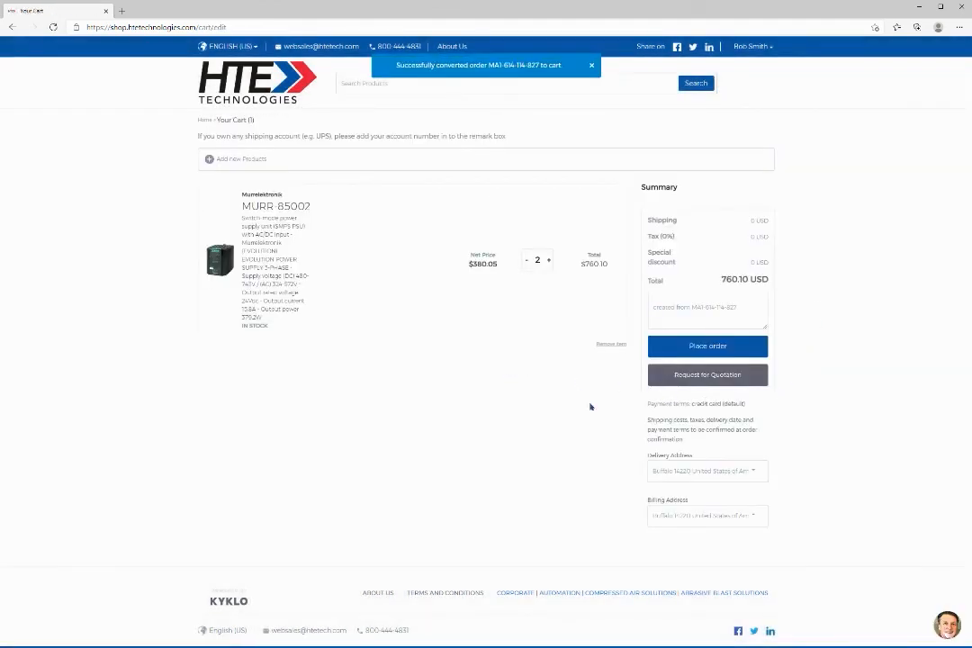
click(591, 66)
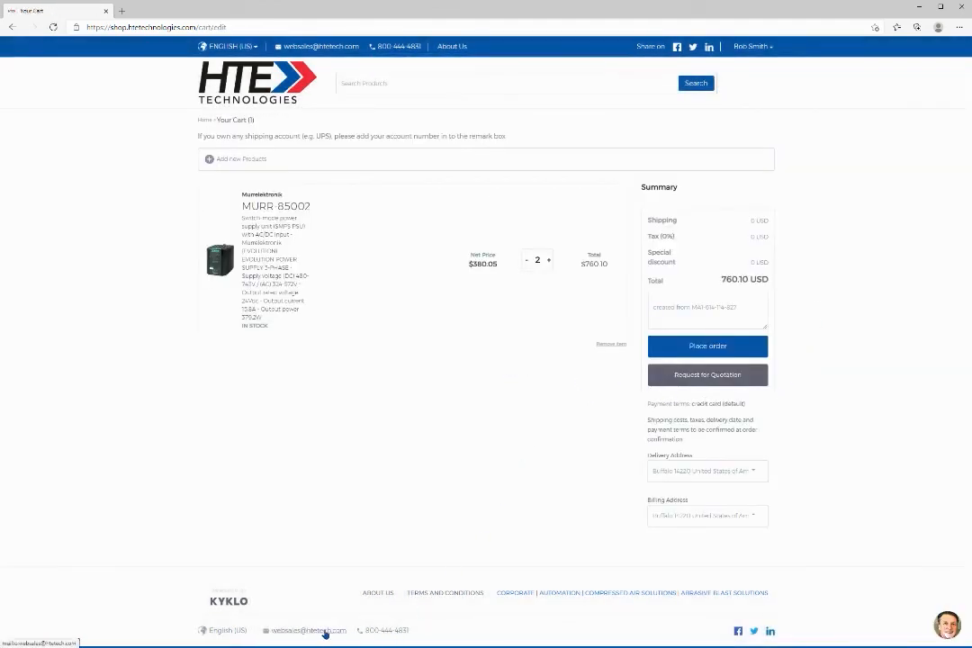
mouse_move(405, 64)
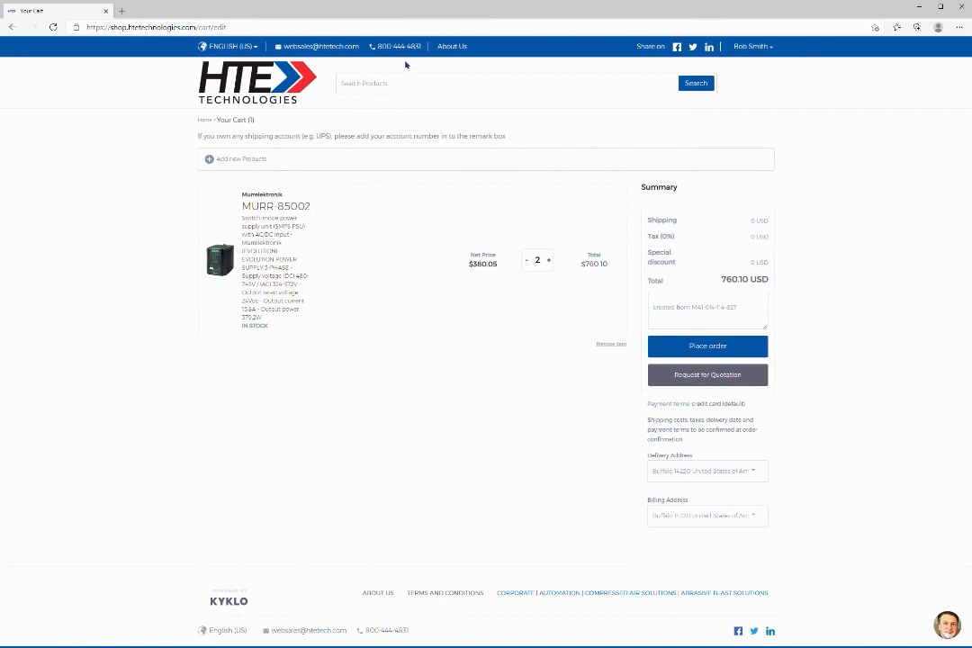